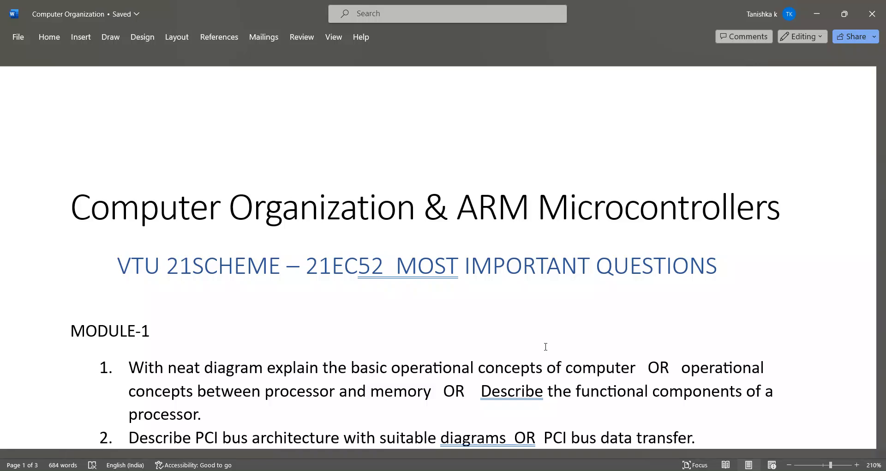
Read down the eleven Module 1 questions until the MODULE-2 heading appears.
click(781, 208)
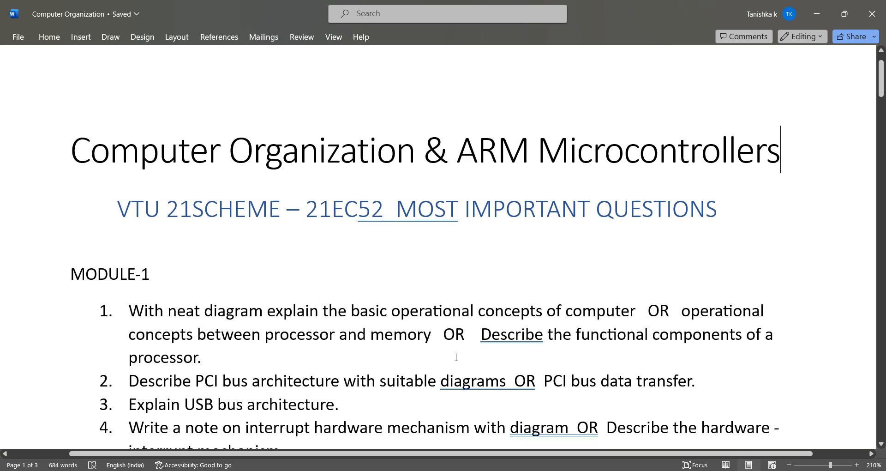
scroll(down, 3)
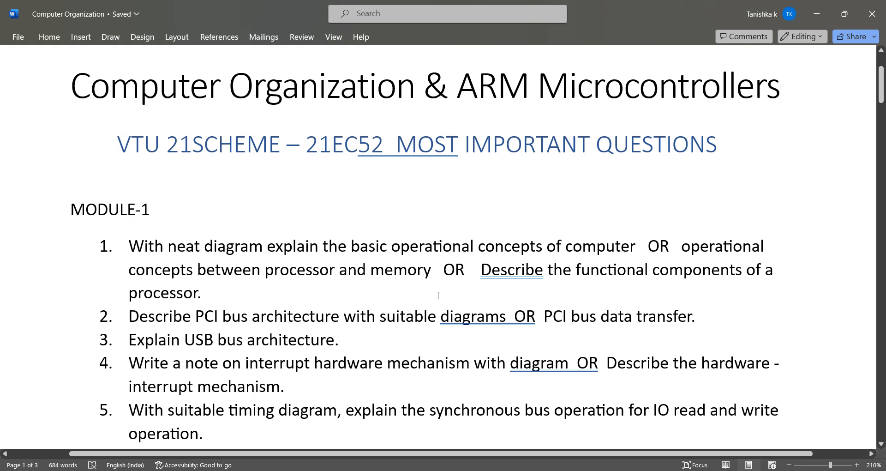
mouse_move(388, 301)
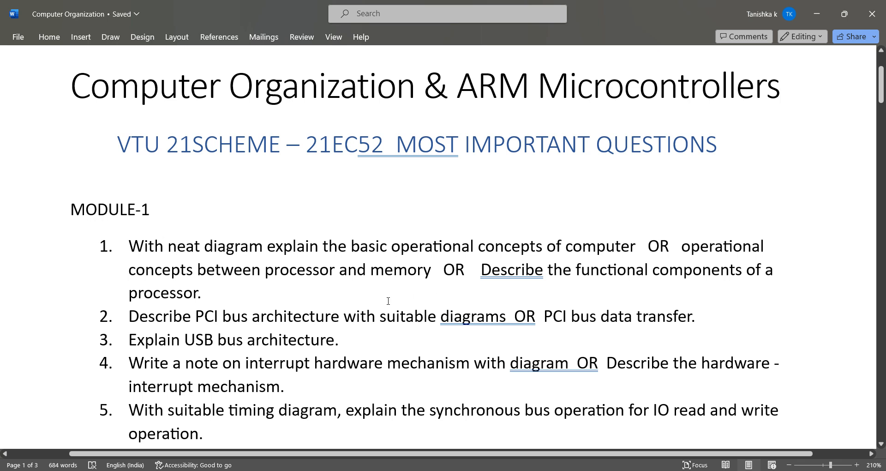
mouse_move(450, 299)
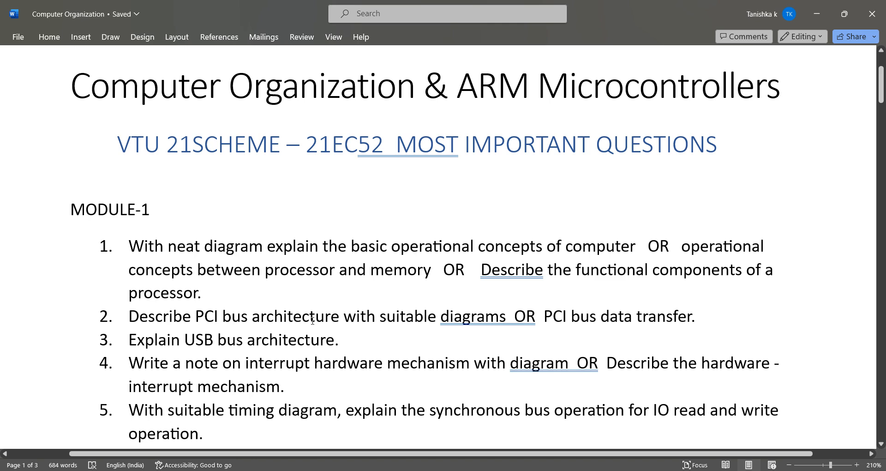
scroll(down, 3)
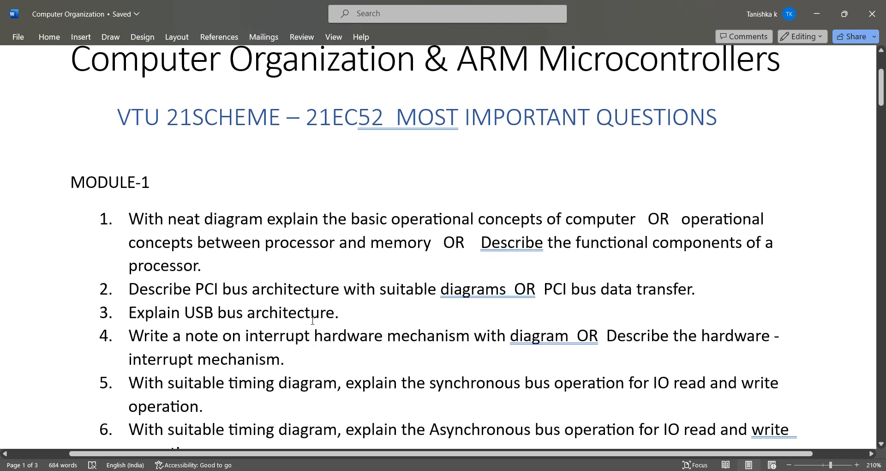
scroll(down, 3)
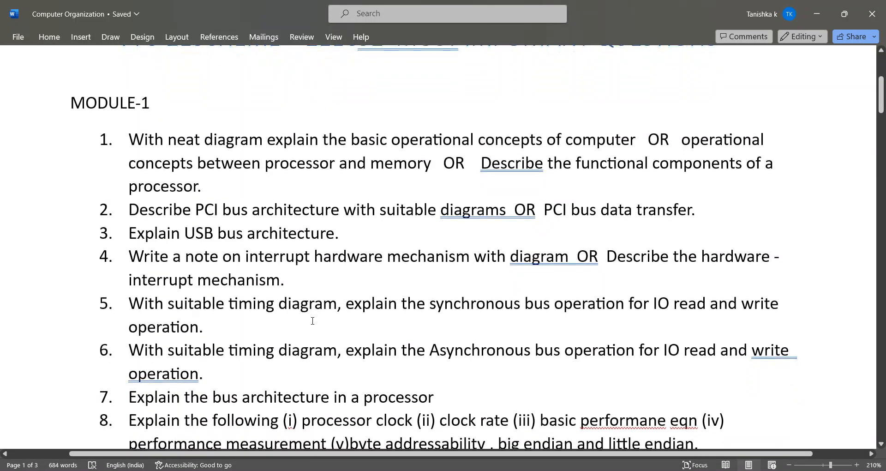
mouse_move(223, 325)
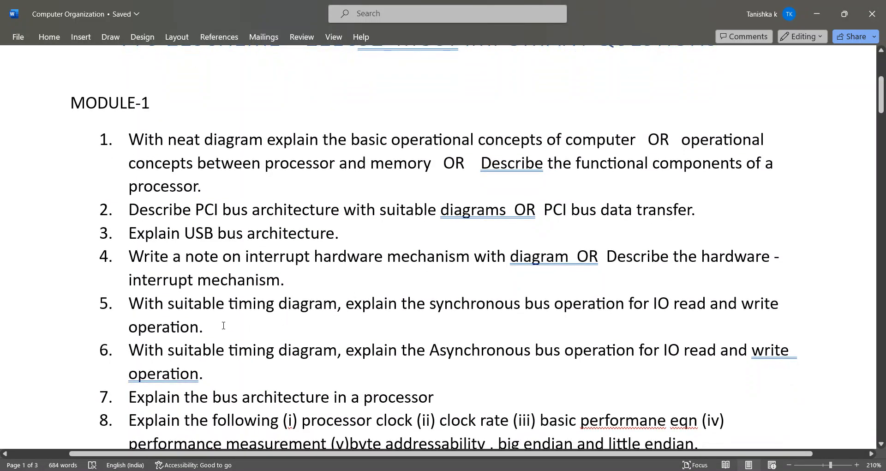
mouse_move(362, 322)
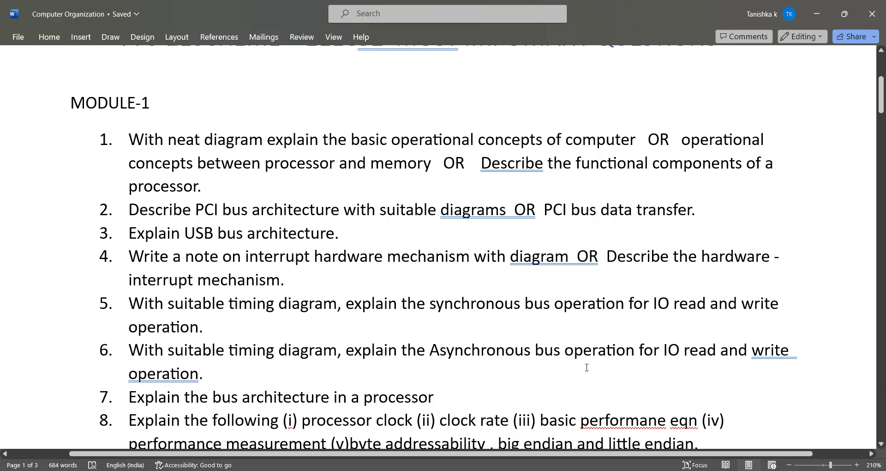
mouse_move(267, 434)
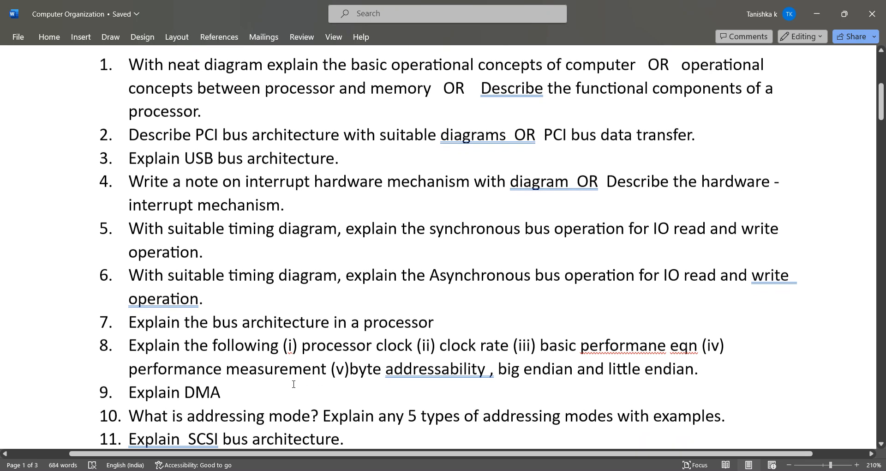
scroll(down, 3)
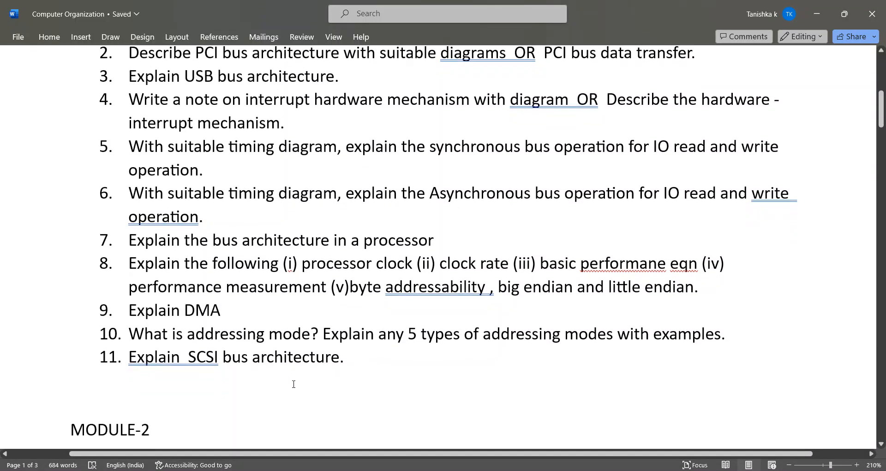
Read the Module 2 questions down to question 11 on pipelining at page 1's end.
scroll(down, 3)
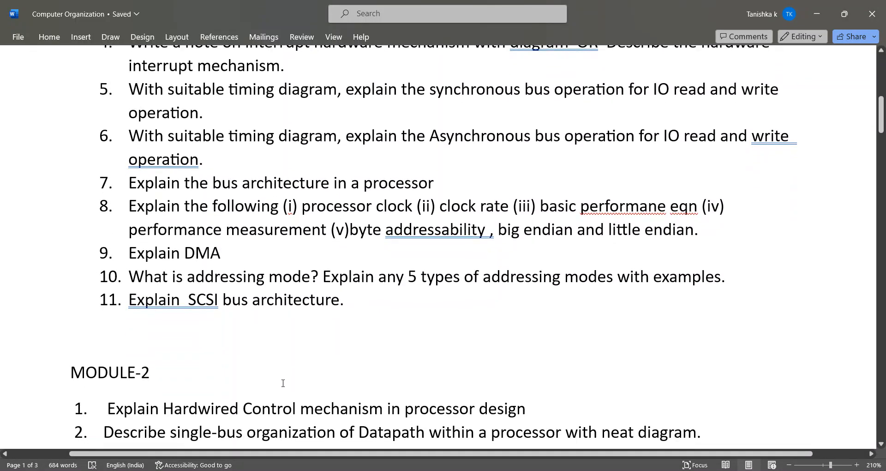
scroll(down, 3)
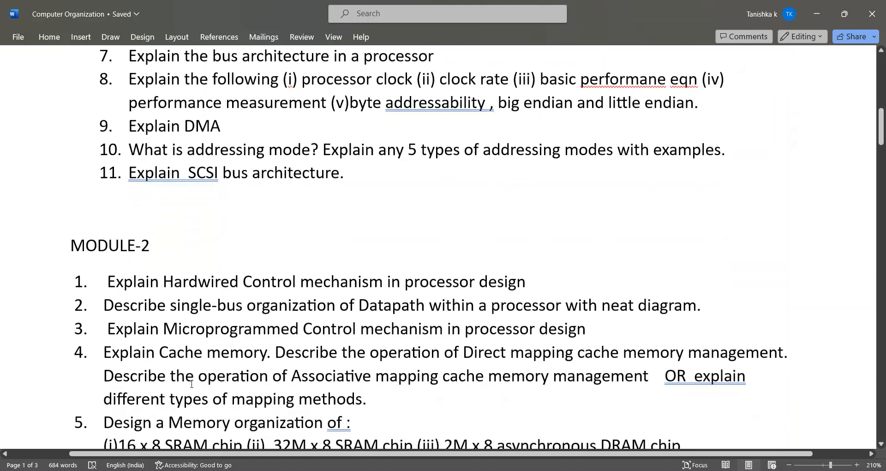
scroll(down, 3)
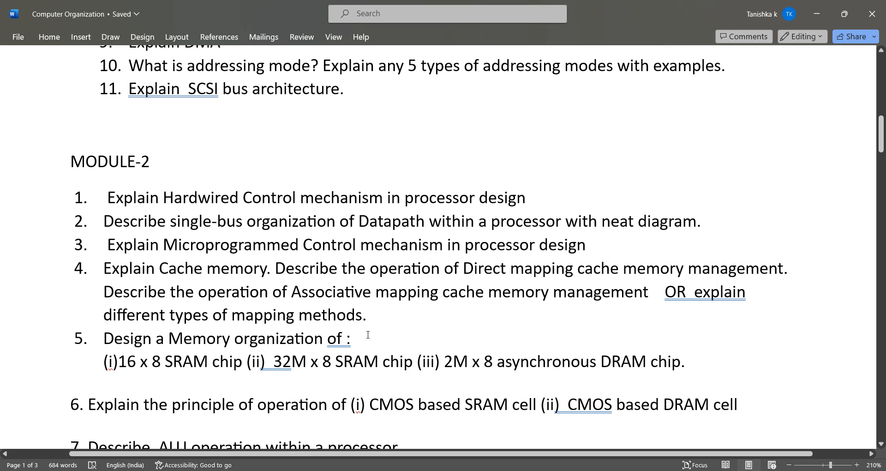
scroll(down, 3)
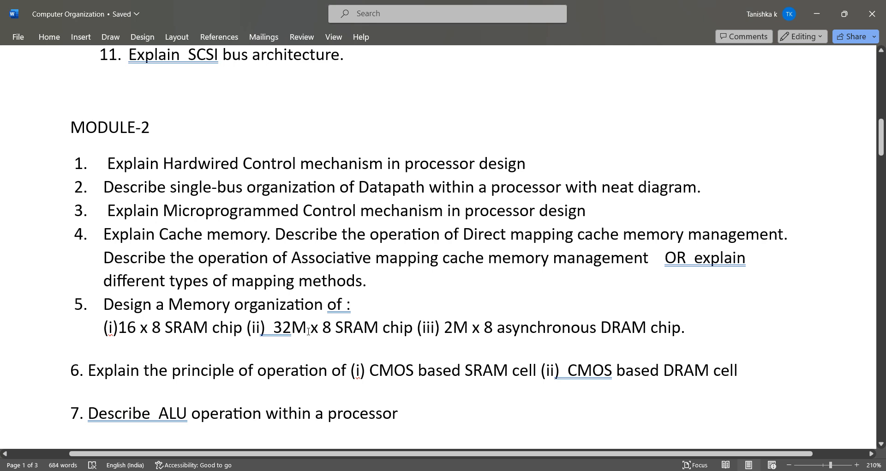
mouse_move(379, 335)
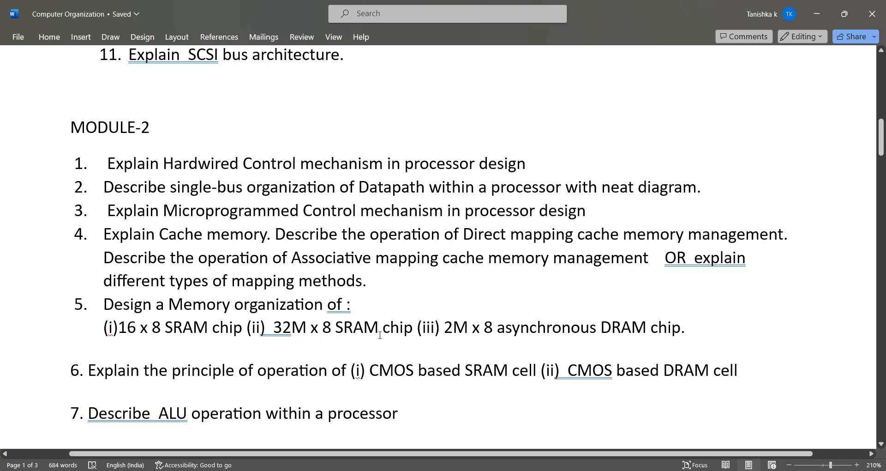
mouse_move(499, 342)
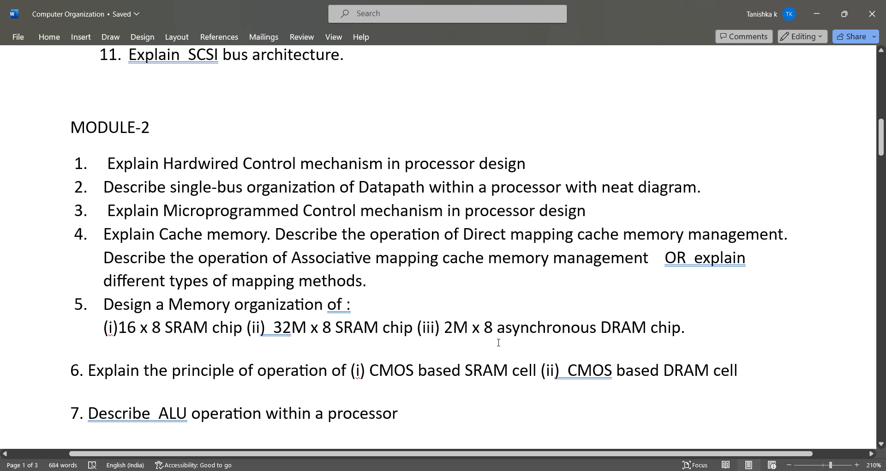
scroll(down, 3)
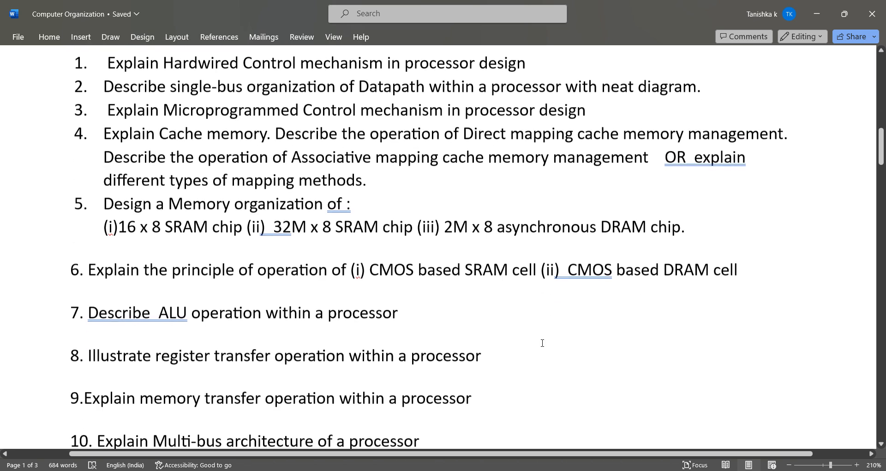
mouse_move(189, 309)
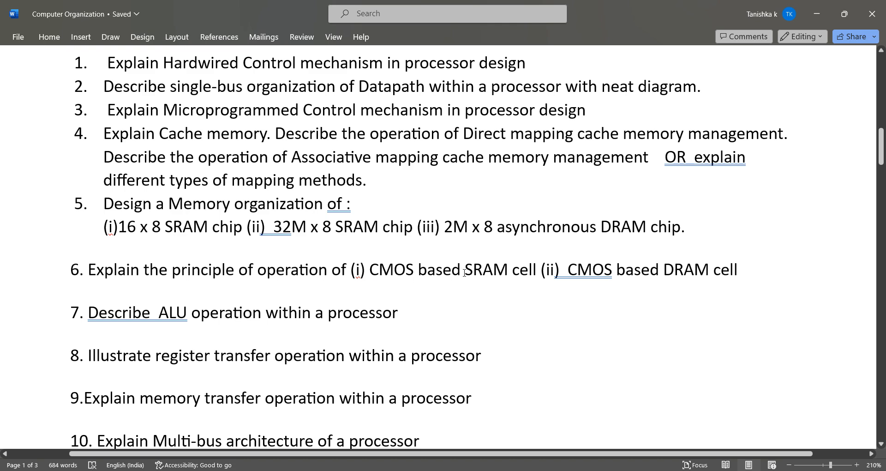
scroll(down, 3)
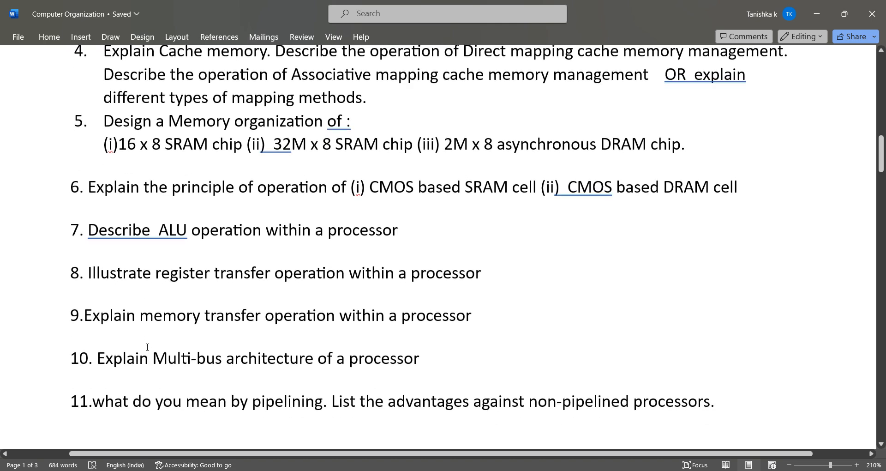
scroll(down, 3)
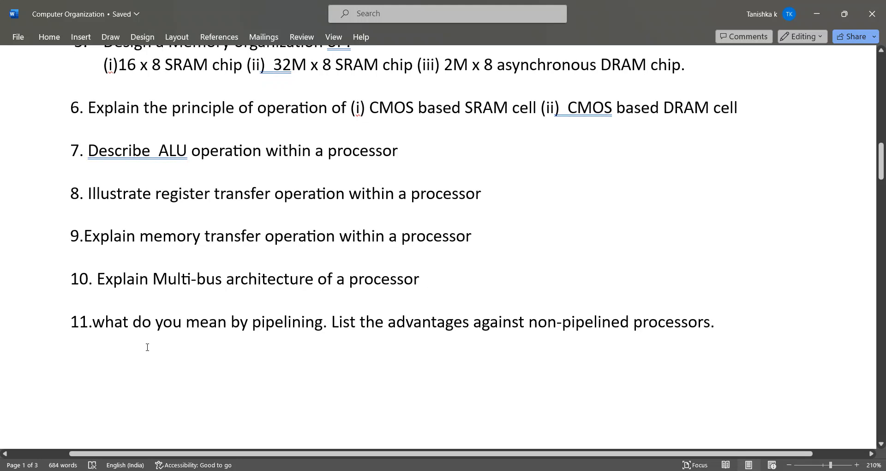
mouse_move(277, 244)
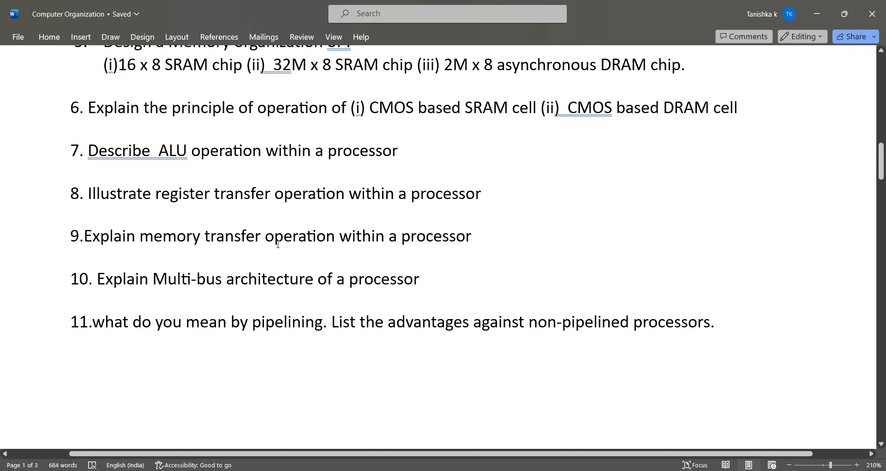
scroll(down, 3)
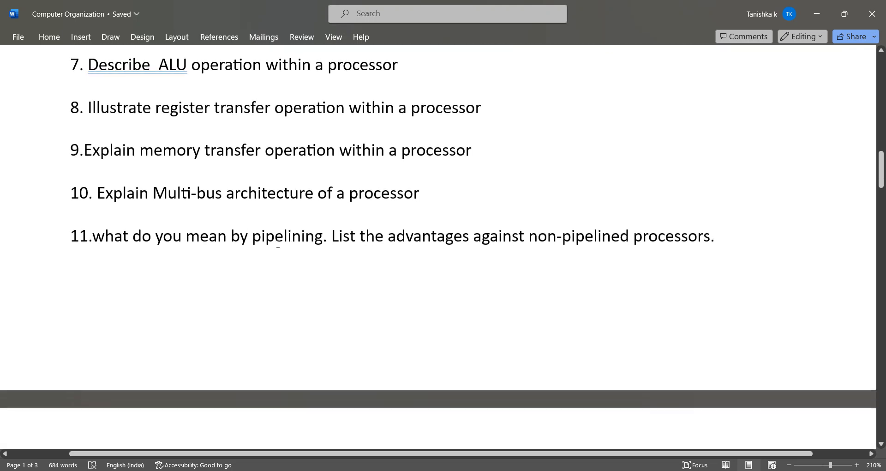
Read Module 3 questions 7–12, ending with conditional execution in the ARM core.
scroll(down, 3)
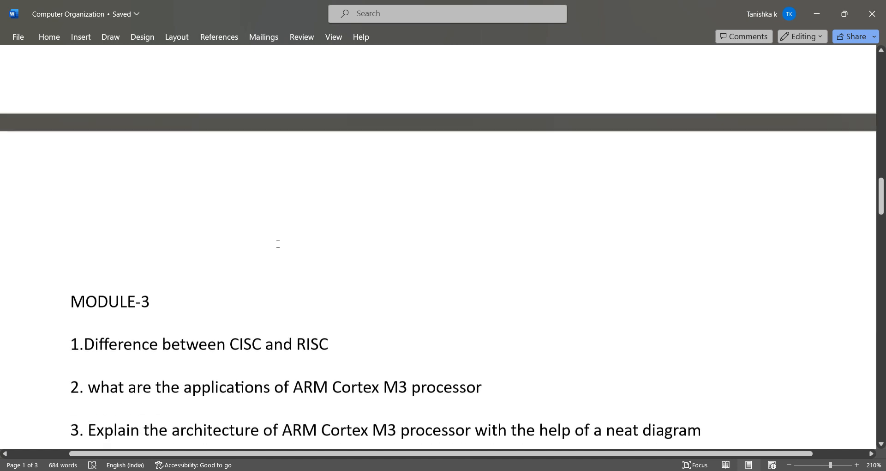
scroll(down, 3)
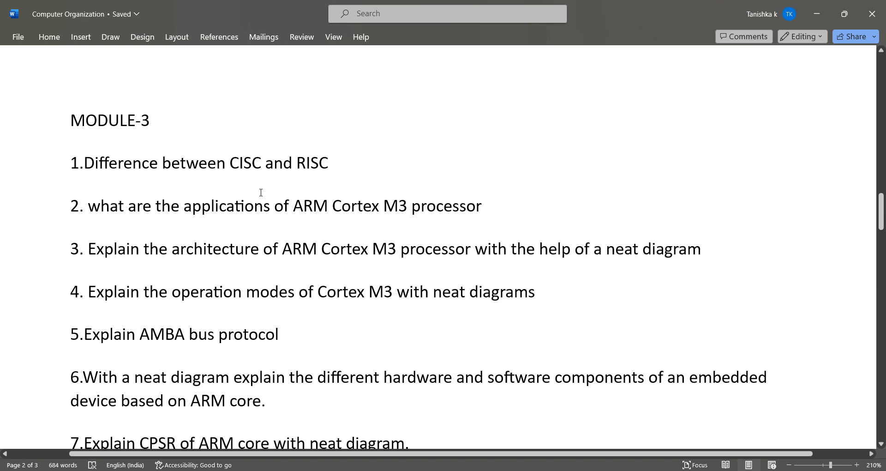
mouse_move(242, 177)
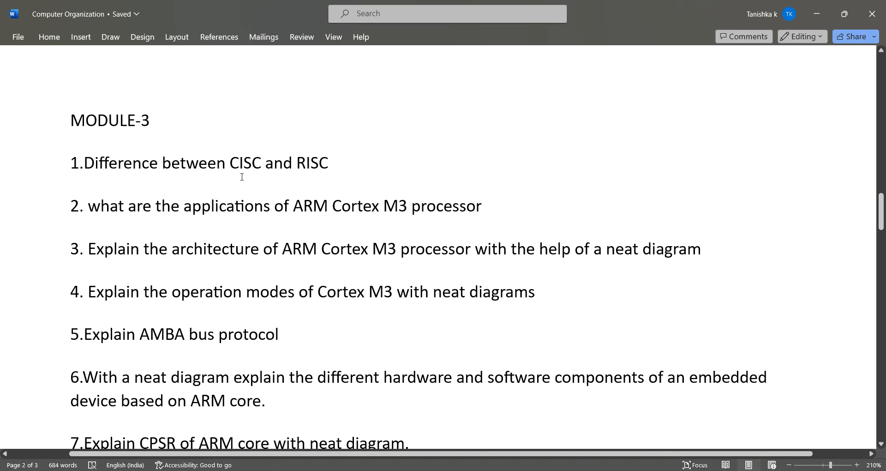
mouse_move(170, 229)
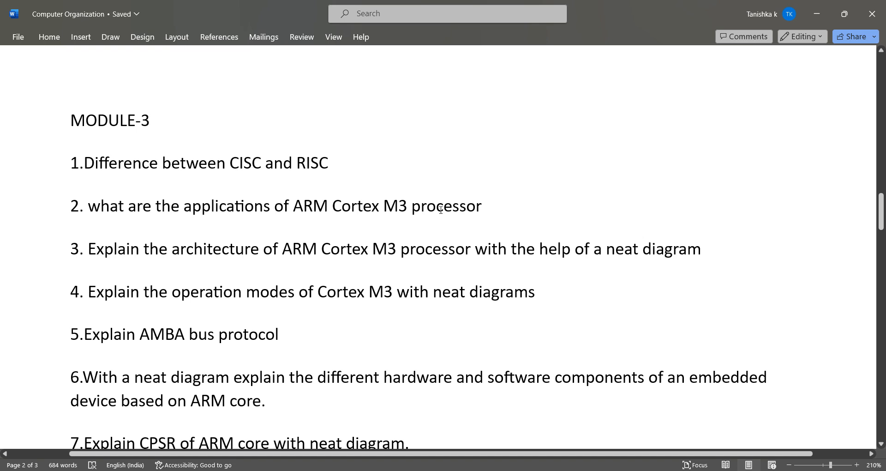
scroll(down, 3)
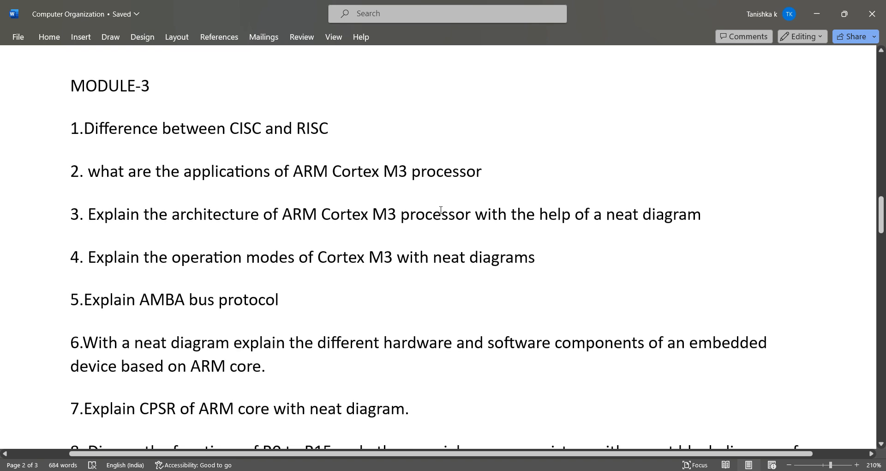
scroll(down, 3)
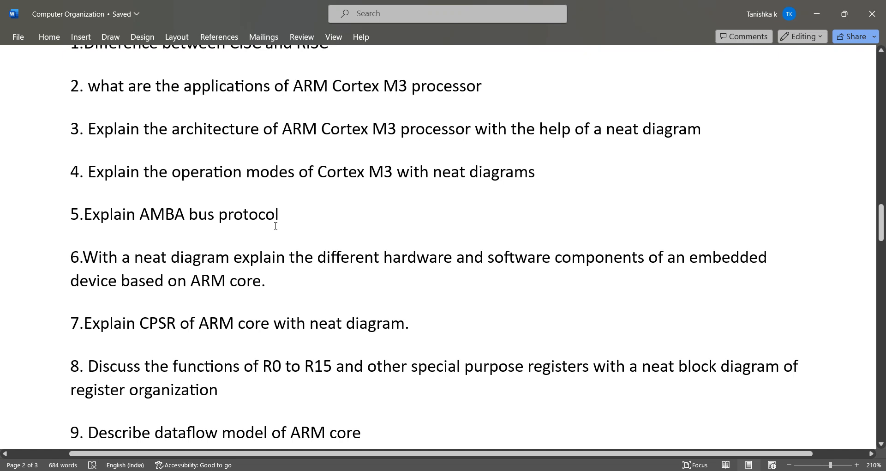
mouse_move(288, 224)
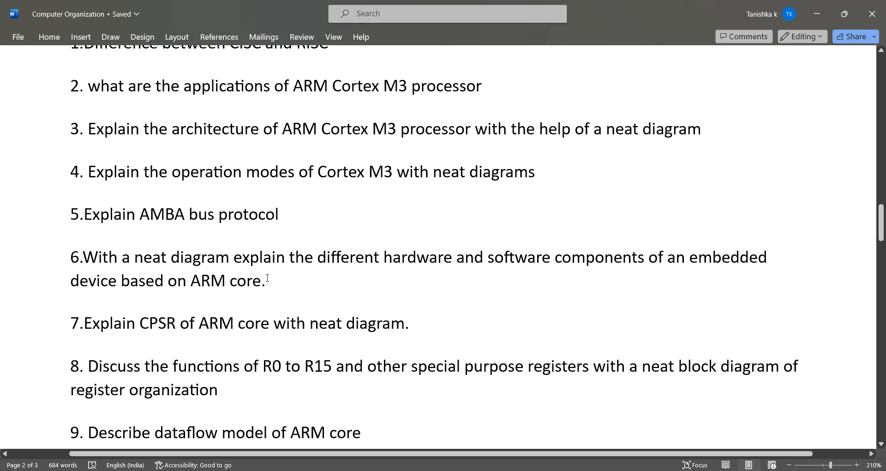
scroll(down, 3)
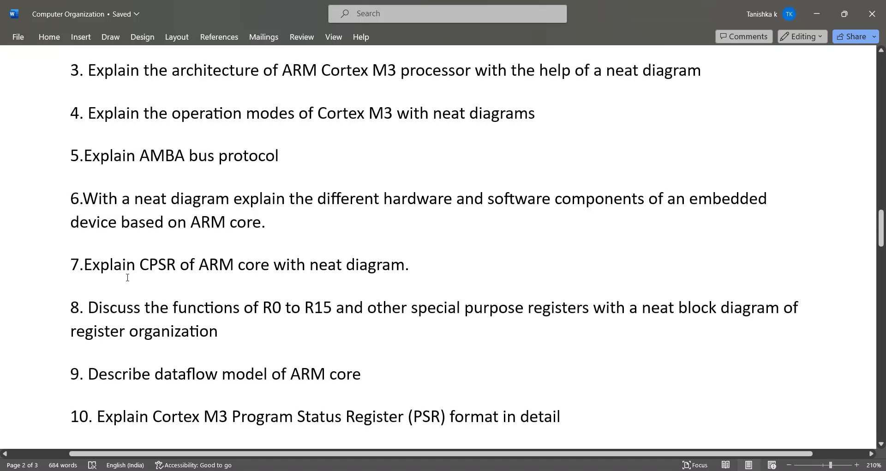
mouse_move(255, 273)
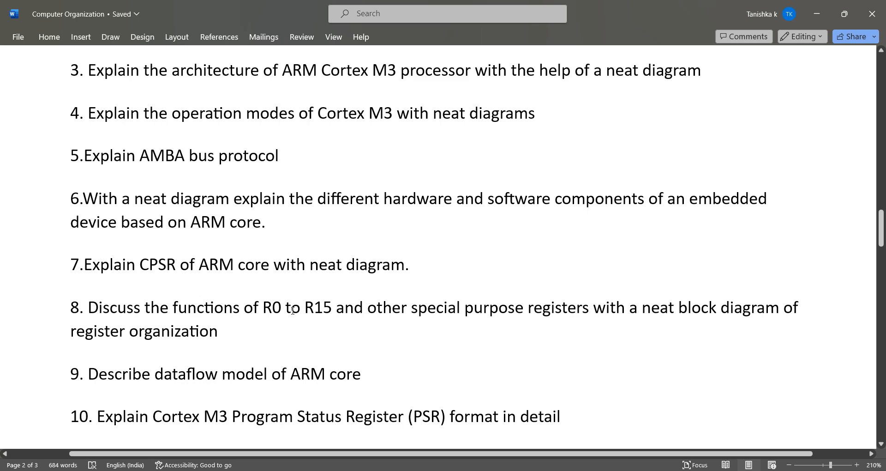
scroll(down, 3)
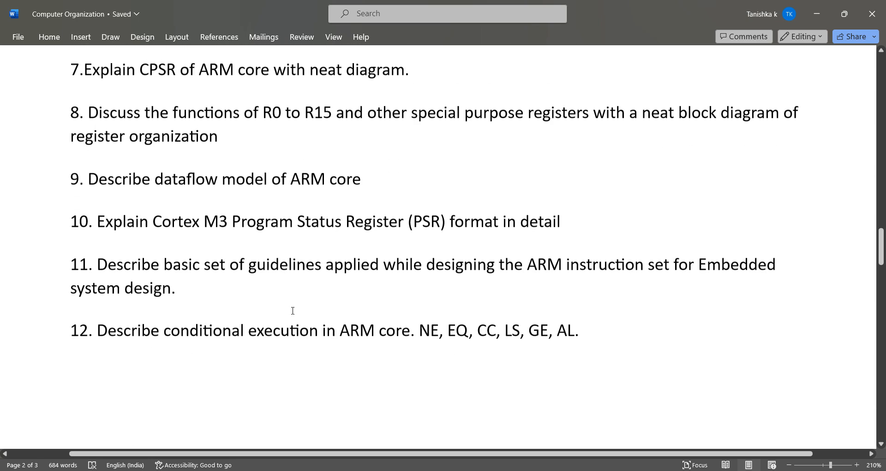
Read past page 2 to Module 4's first five questions on instruction operations.
scroll(down, 3)
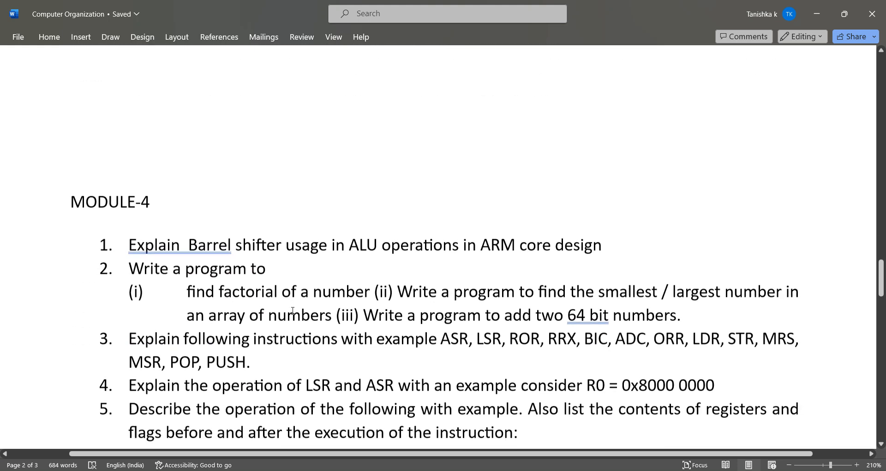
scroll(down, 3)
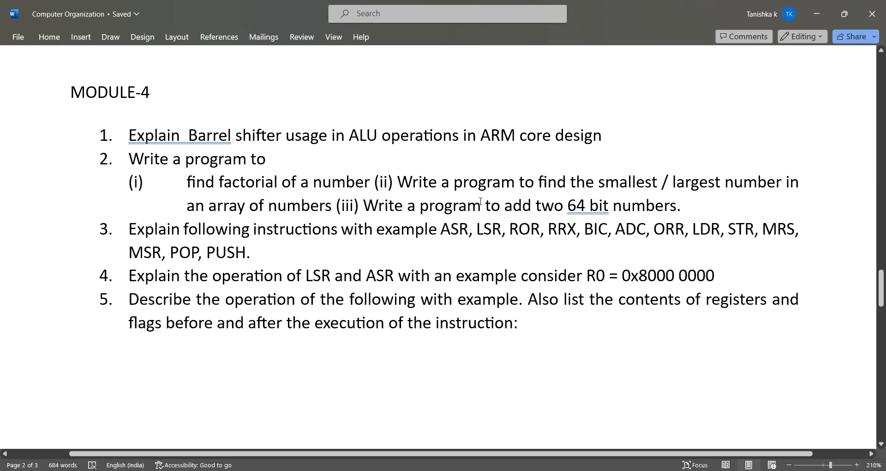
mouse_move(738, 164)
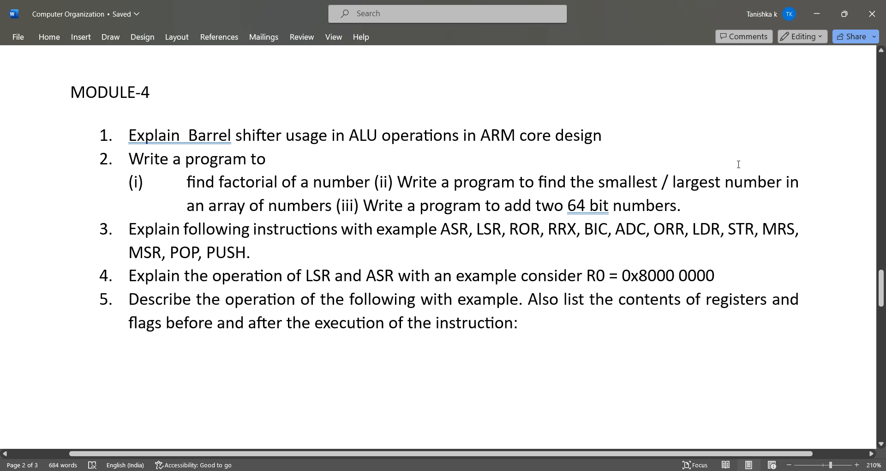
mouse_move(550, 215)
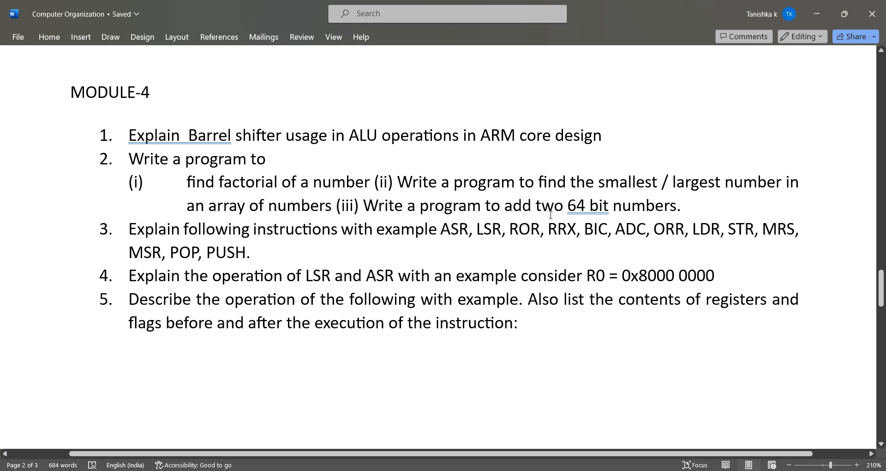
mouse_move(241, 261)
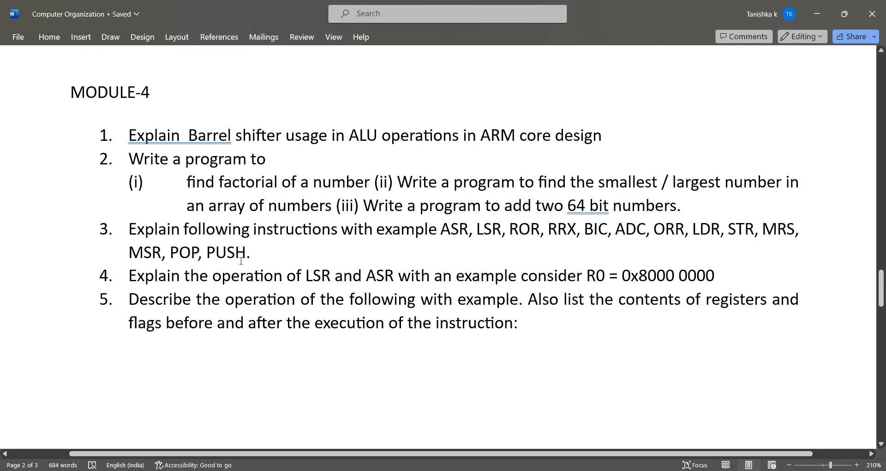
mouse_move(288, 236)
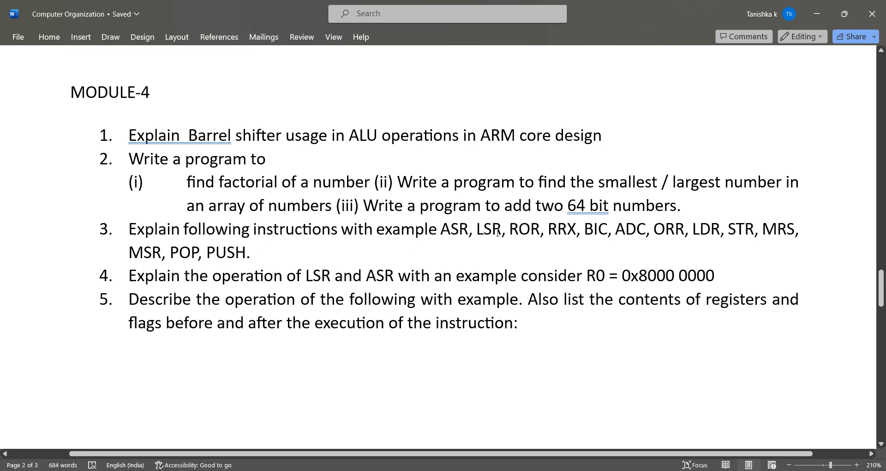
mouse_move(541, 241)
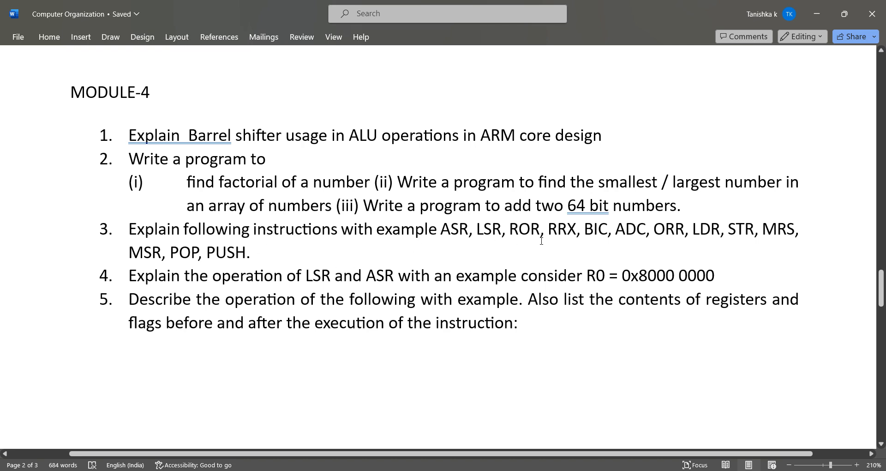
mouse_move(644, 237)
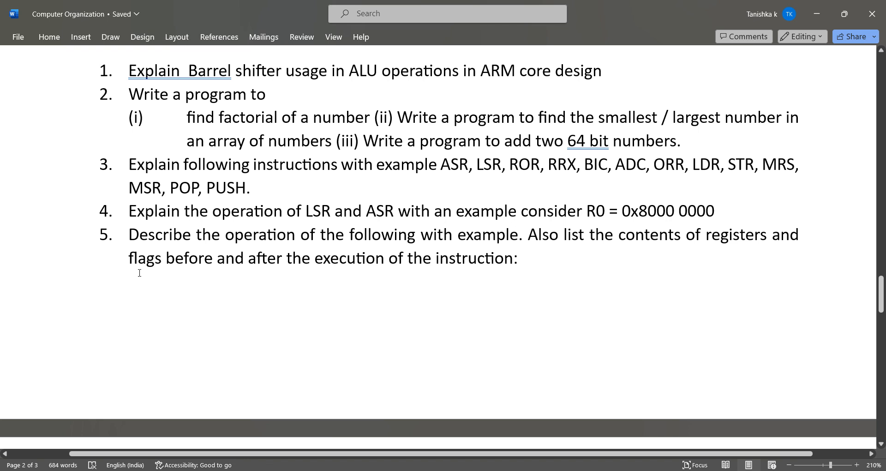
mouse_move(475, 243)
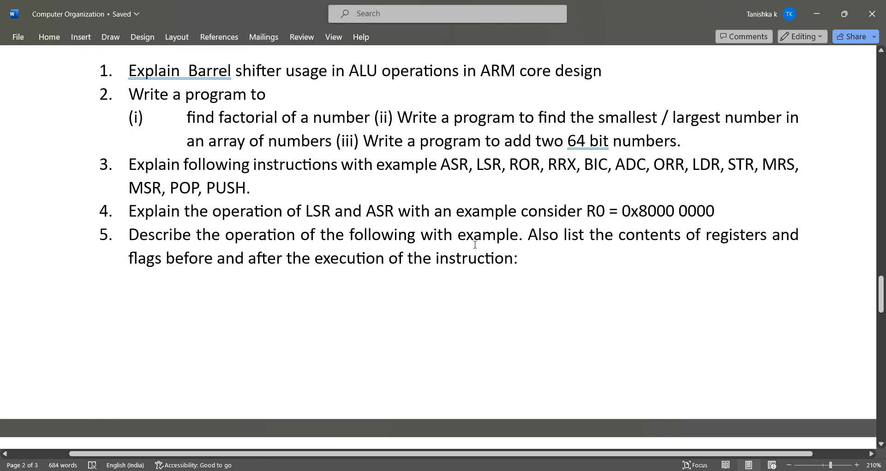
mouse_move(581, 258)
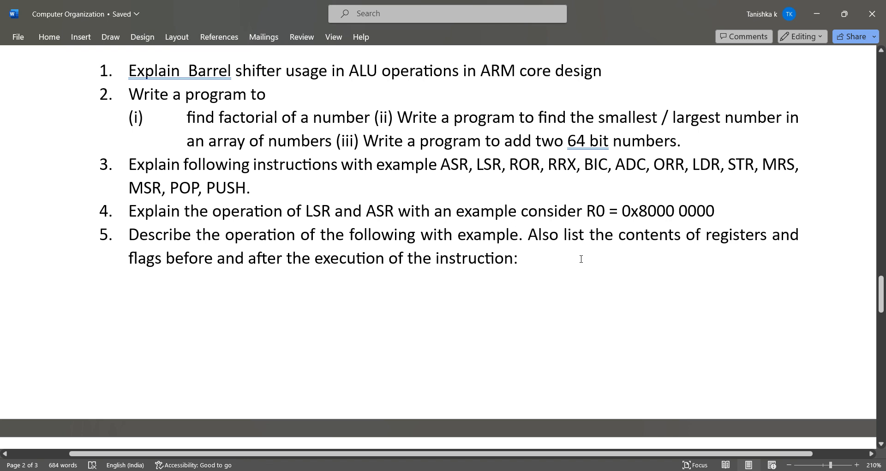
mouse_move(411, 300)
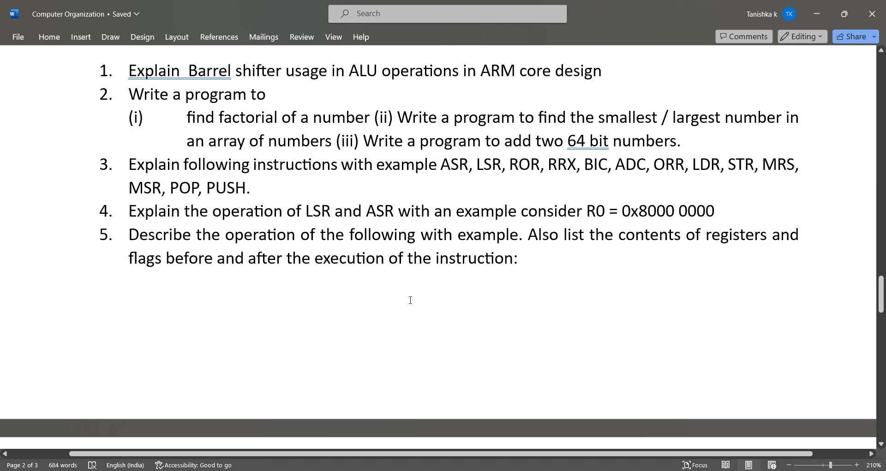
scroll(down, 3)
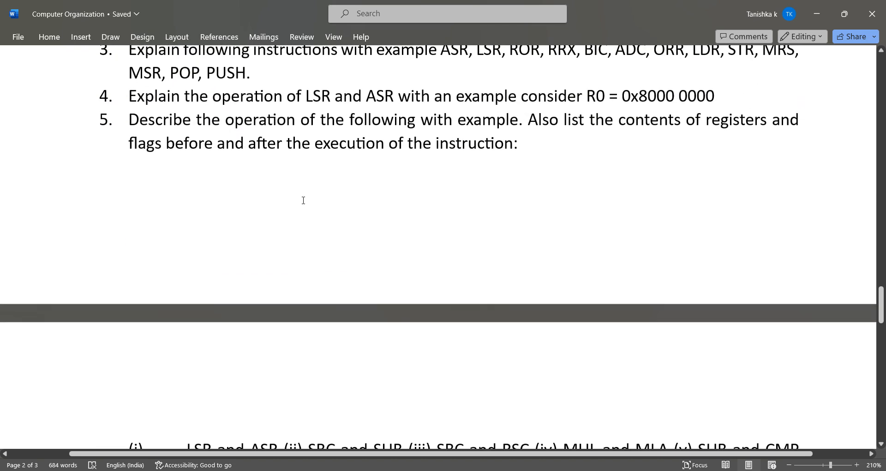
Show the MODULE-5 heading and its seven Thumb questions on page 3.
scroll(up, 3)
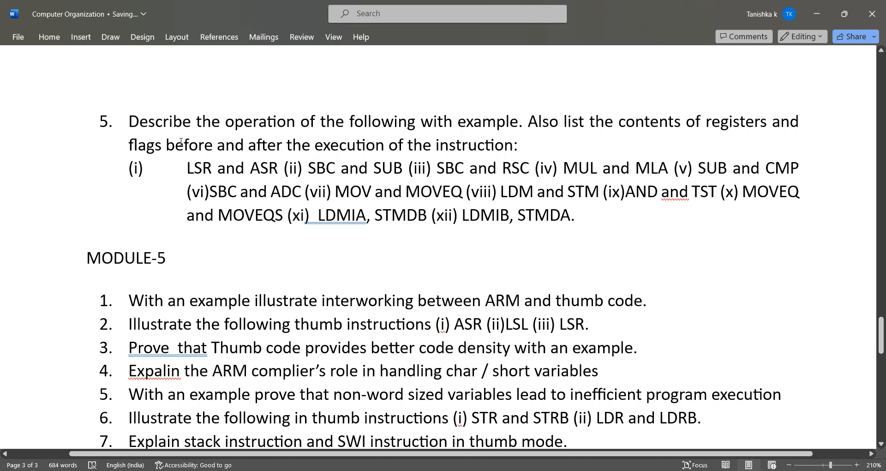
mouse_move(187, 140)
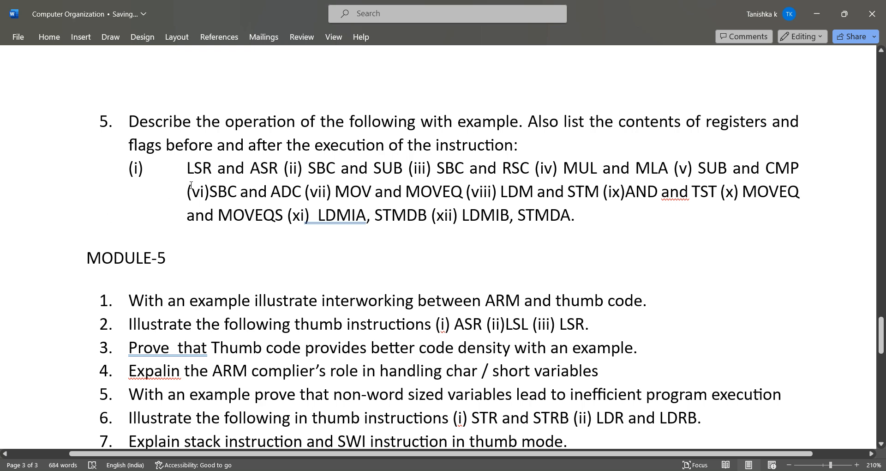
mouse_move(406, 171)
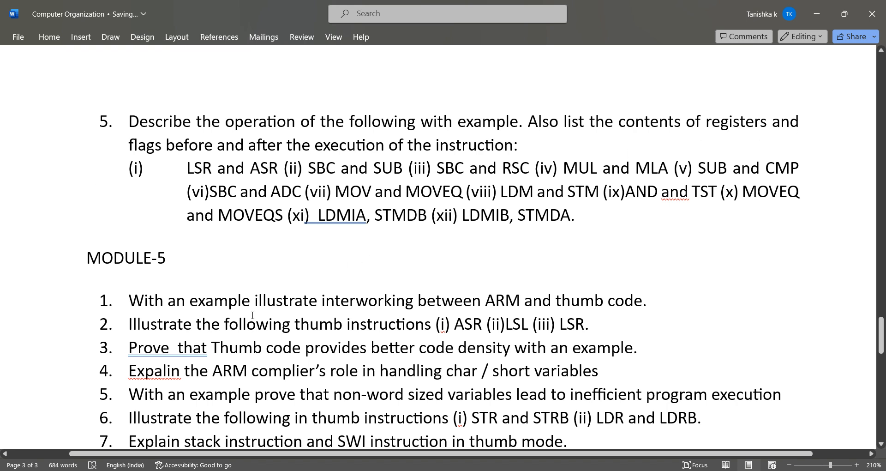
scroll(down, 3)
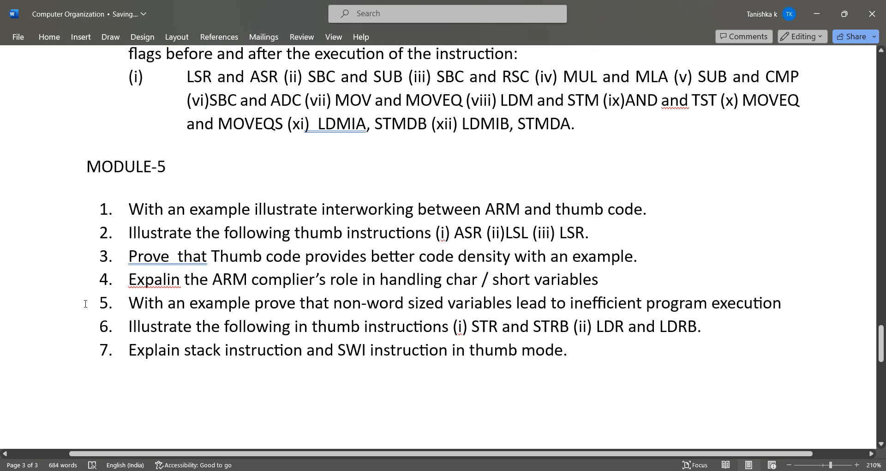
mouse_move(394, 219)
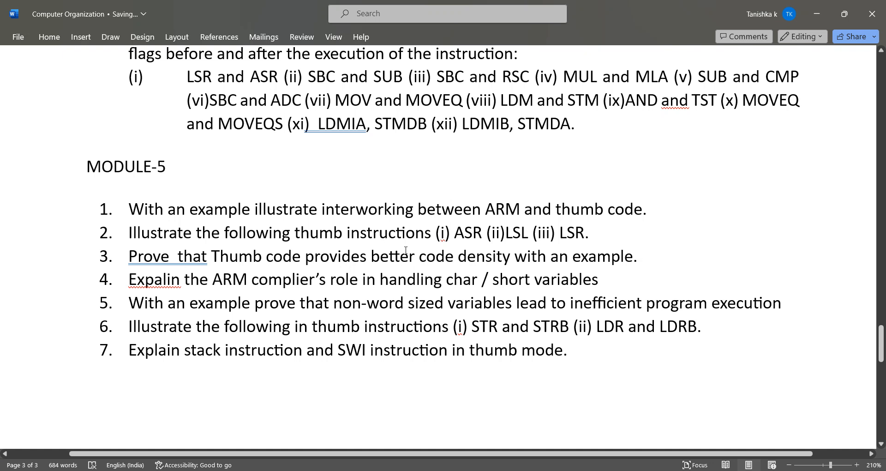
mouse_move(516, 246)
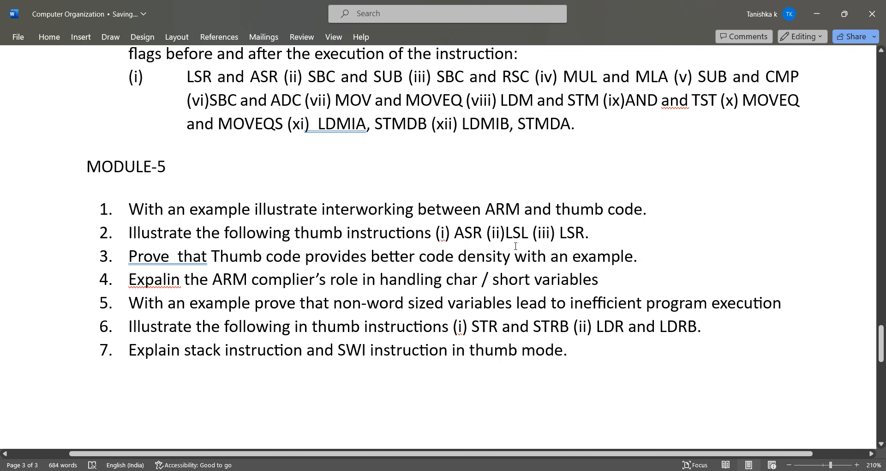
mouse_move(171, 311)
text(l)
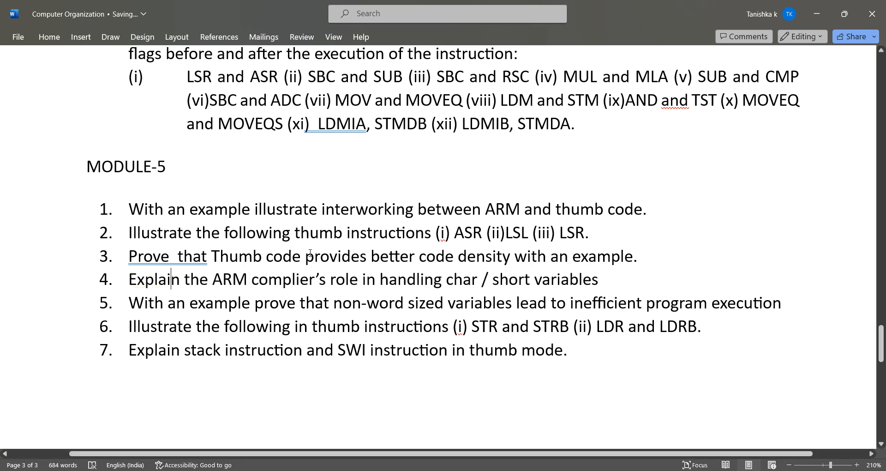
Move down to MODULE-5 question 4, which begins with the misspelled 'Expalin'.
scroll(down, 3)
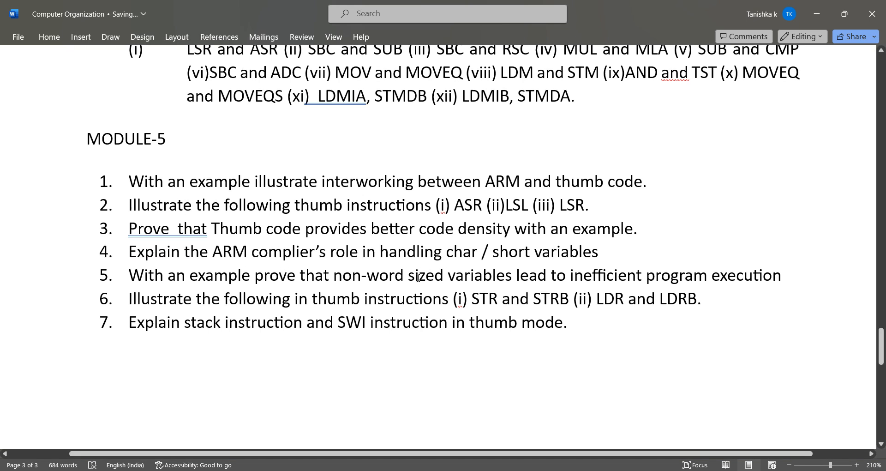
mouse_move(477, 262)
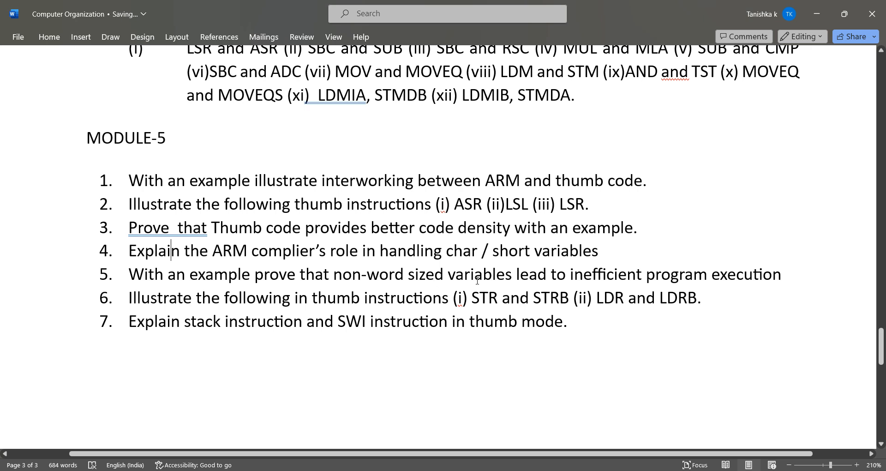
mouse_move(620, 276)
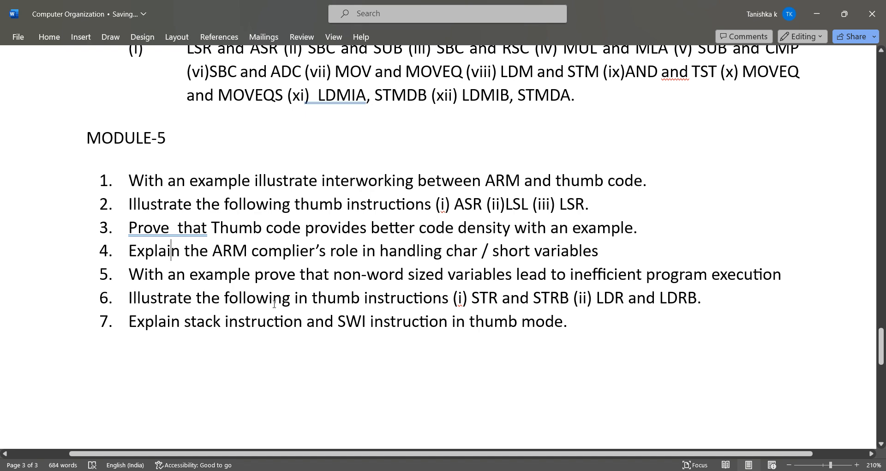
mouse_move(553, 312)
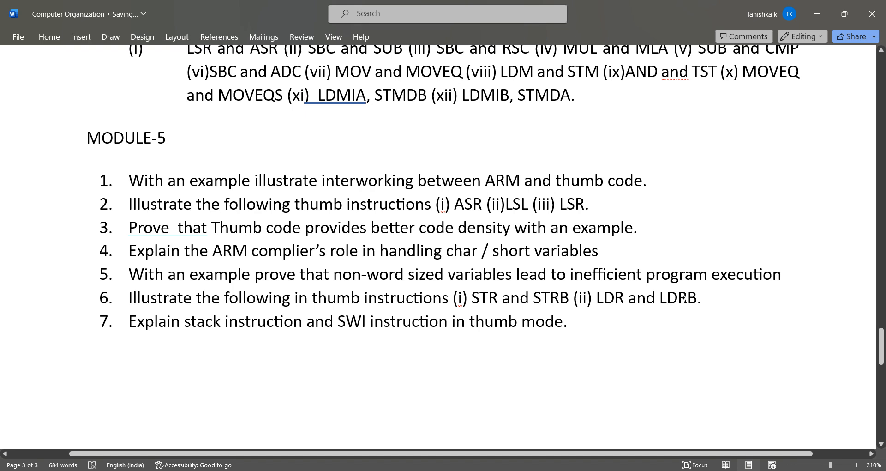
scroll(down, 3)
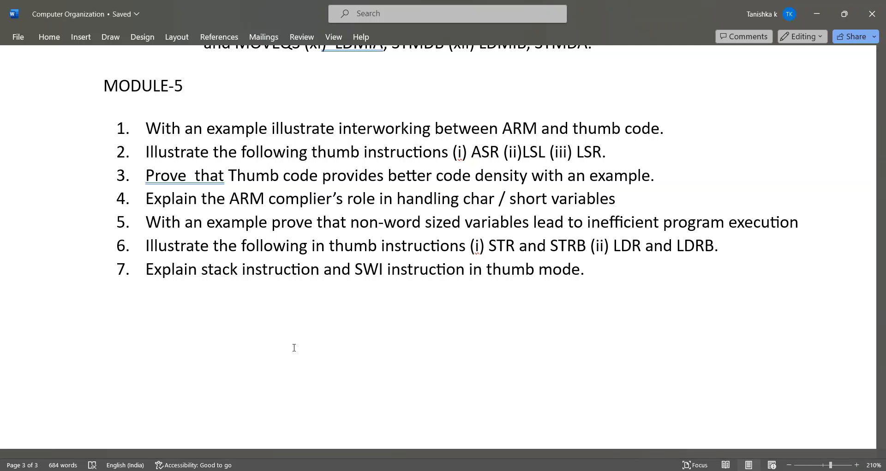
click(189, 198)
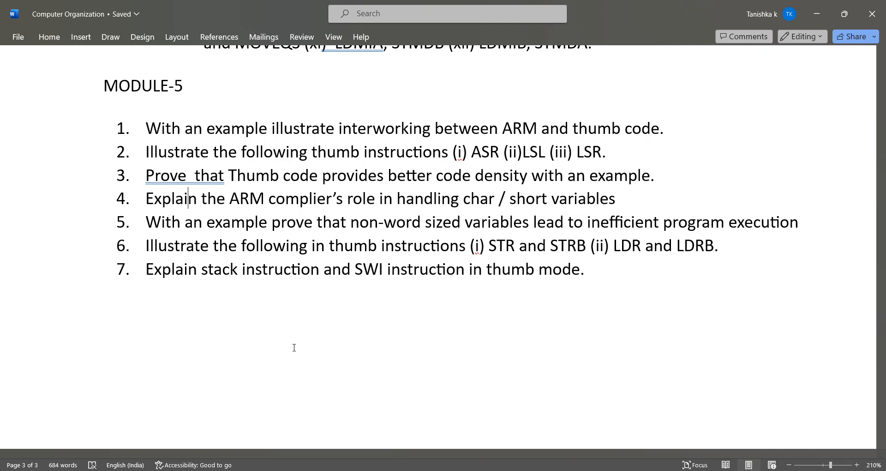